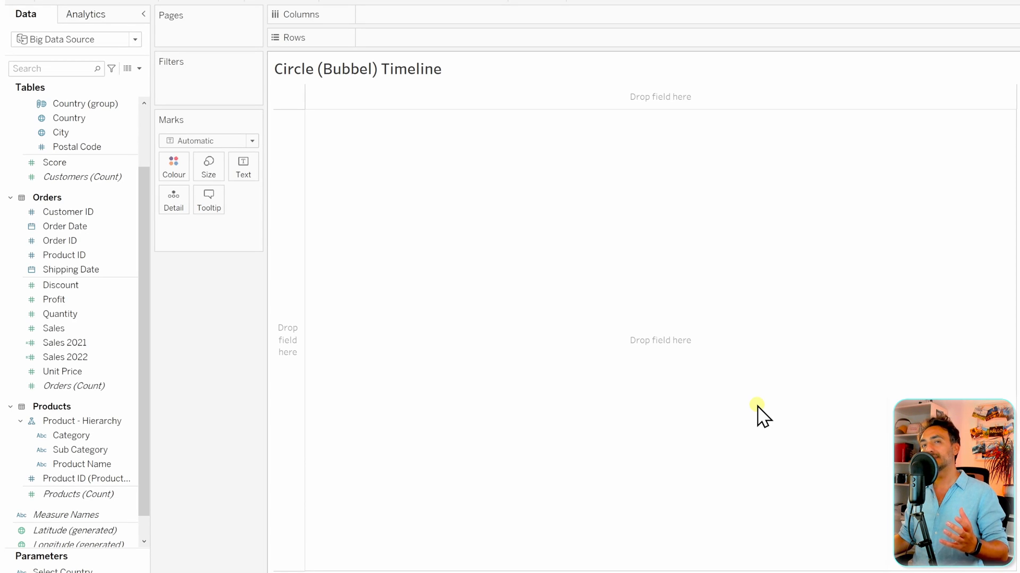
pyautogui.moveTo(579, 390)
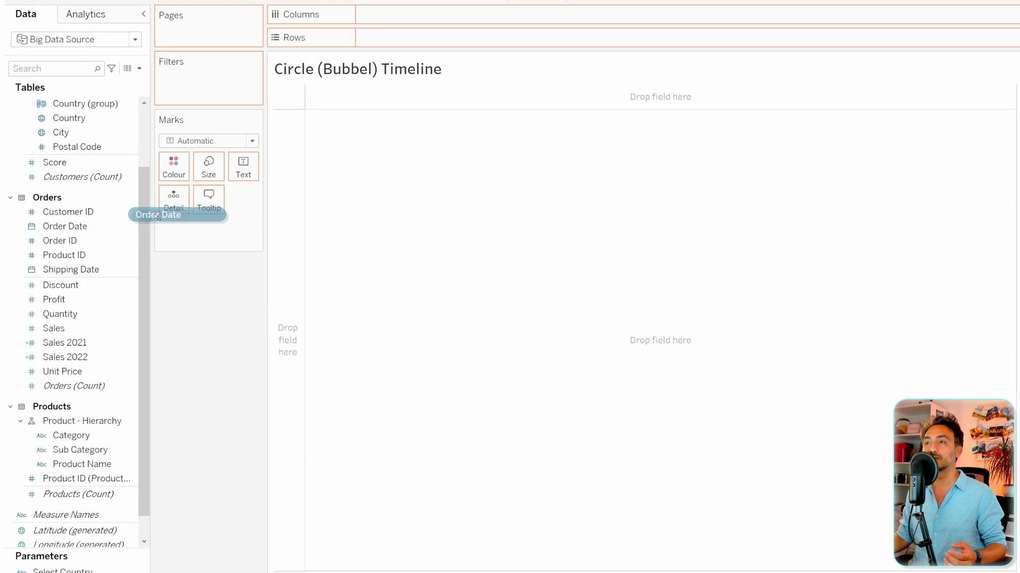
# - Place Order Date years on Columns, Sub Category on Rows, and size marks by SUM(Sales)
pyautogui.moveTo(157, 215); pyautogui.dragTo(410, 14)
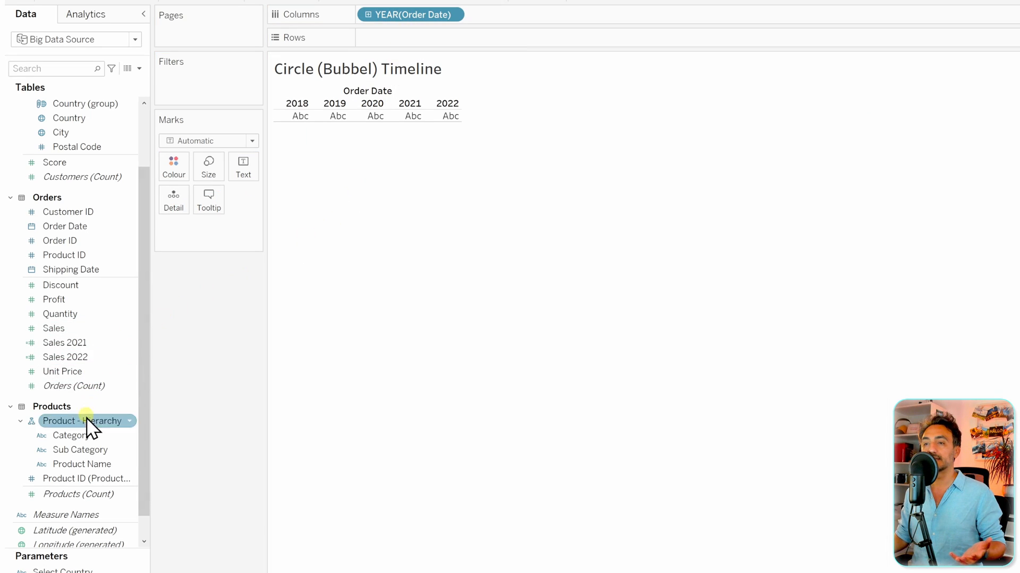
pyautogui.moveTo(80, 449); pyautogui.dragTo(400, 46)
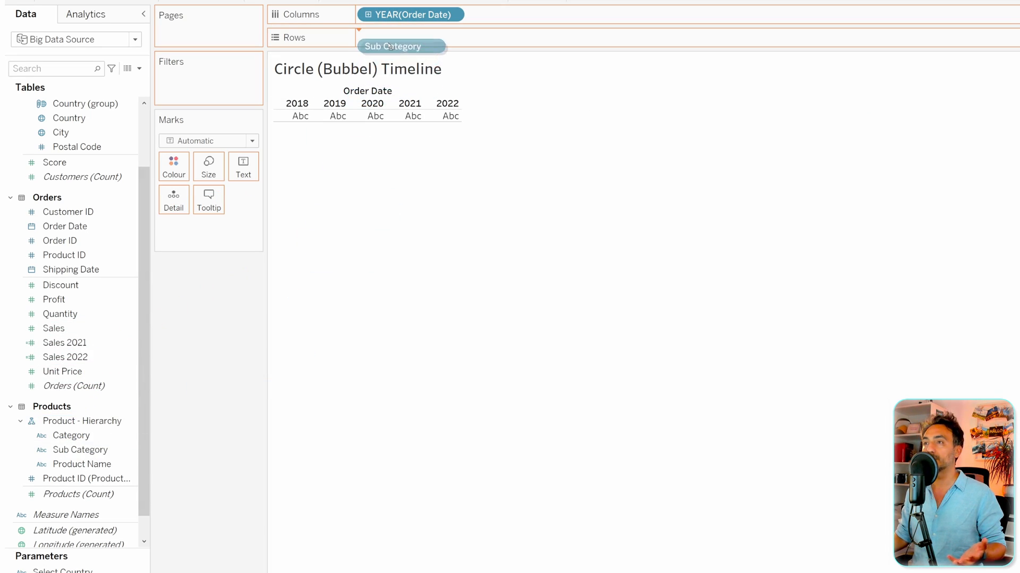
pyautogui.moveTo(400, 46); pyautogui.dragTo(410, 37)
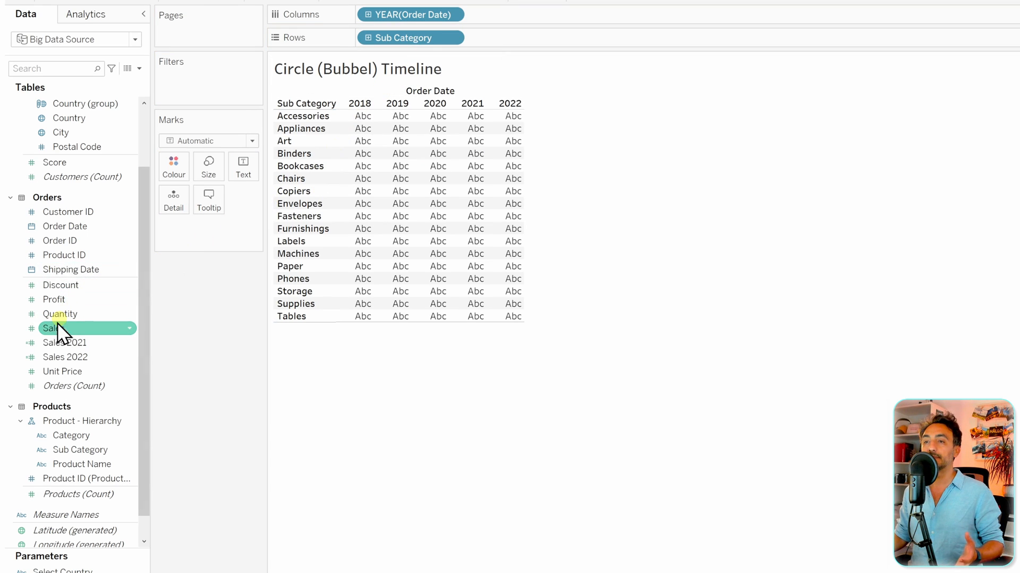
pyautogui.moveTo(54, 328); pyautogui.dragTo(517, 44)
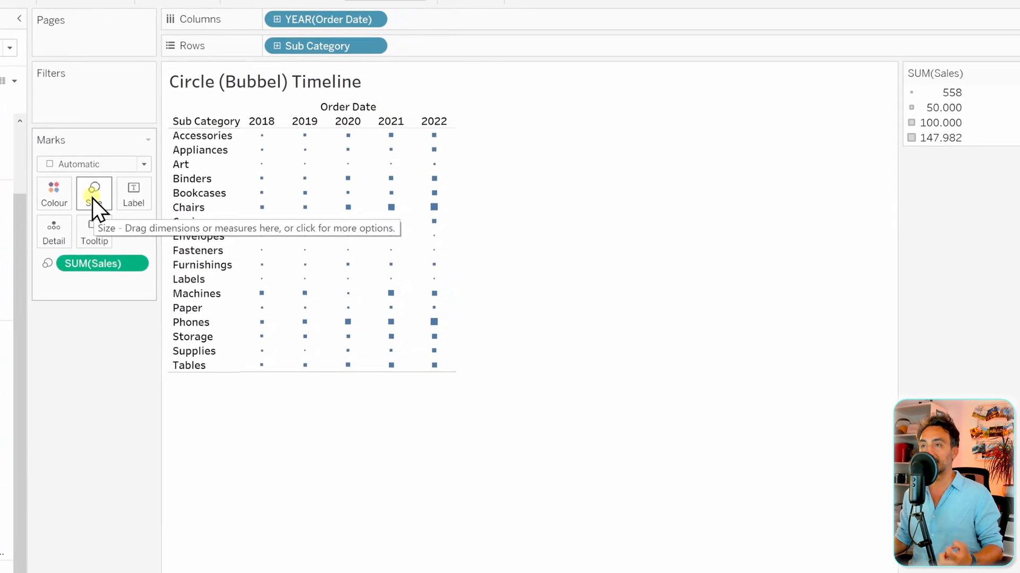
pyautogui.moveTo(331, 210)
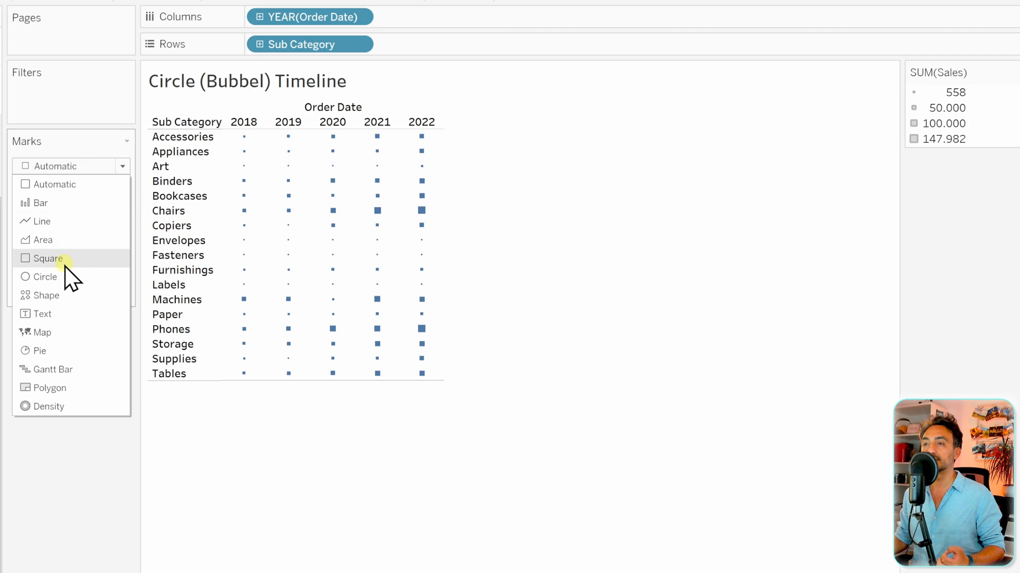
# - Change the mark type to Circle so sales-sized bubbles fill the grid
pyautogui.click(46, 276)
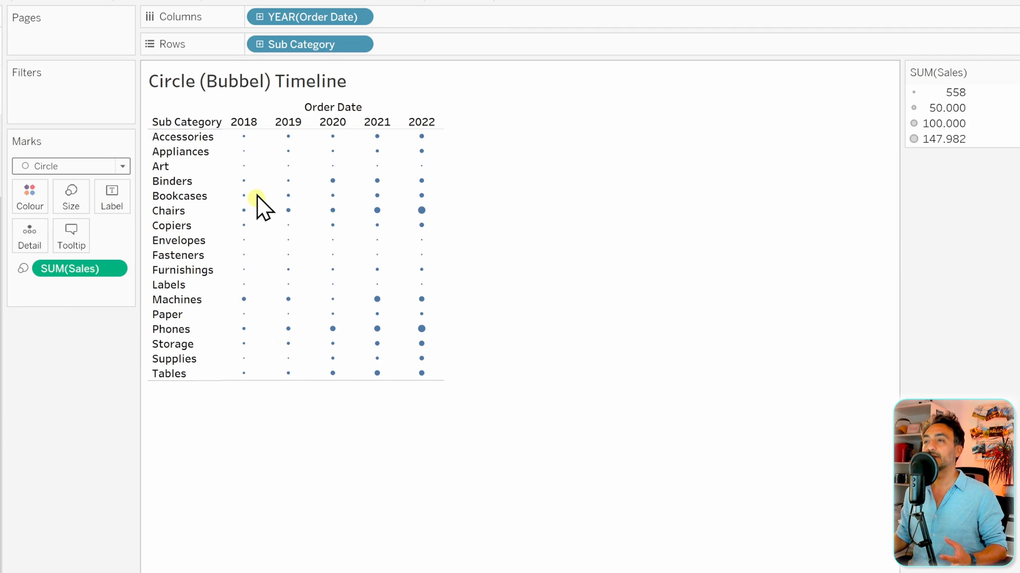
pyautogui.moveTo(309, 43)
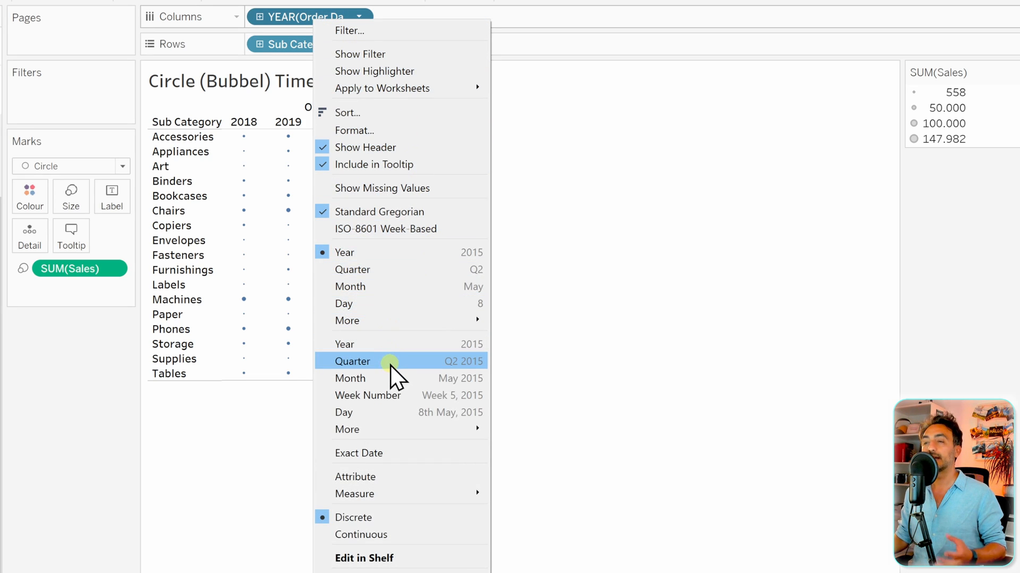
# - Switch Order Date to continuous quarters, spanning 2018 Q1 to 2022 Q4
pyautogui.click(353, 361)
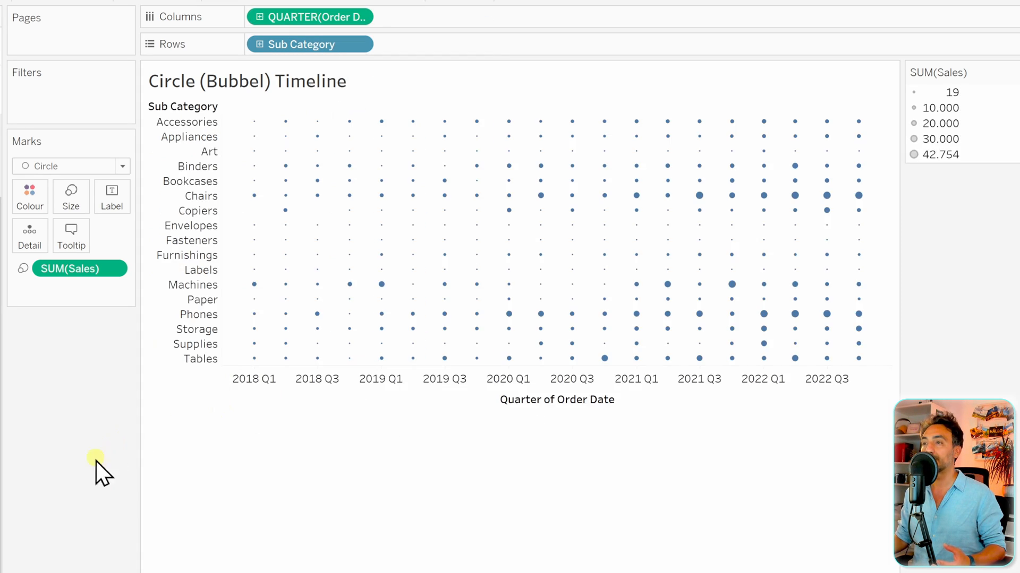
pyautogui.moveTo(193, 380)
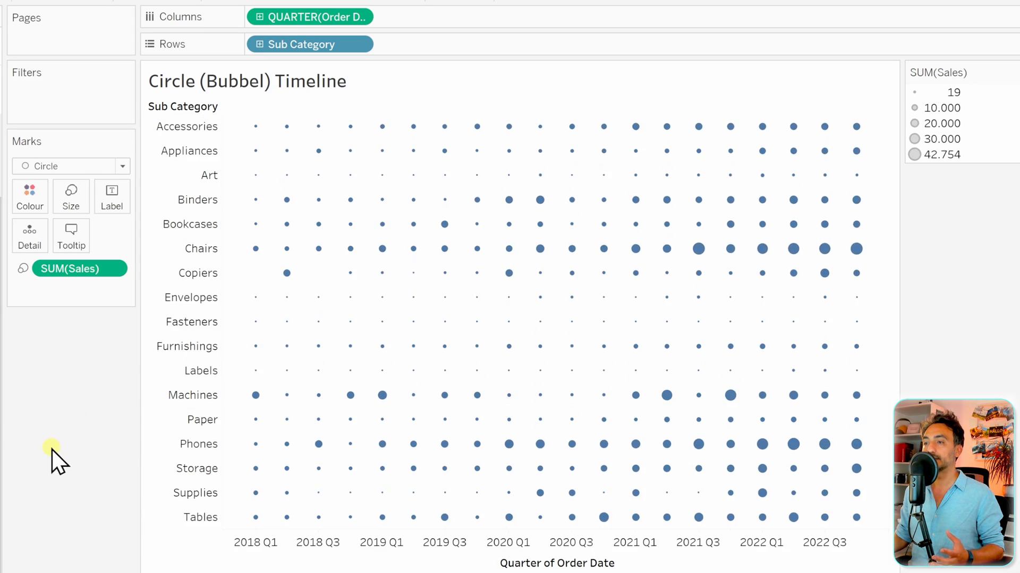
pyautogui.moveTo(894, 393)
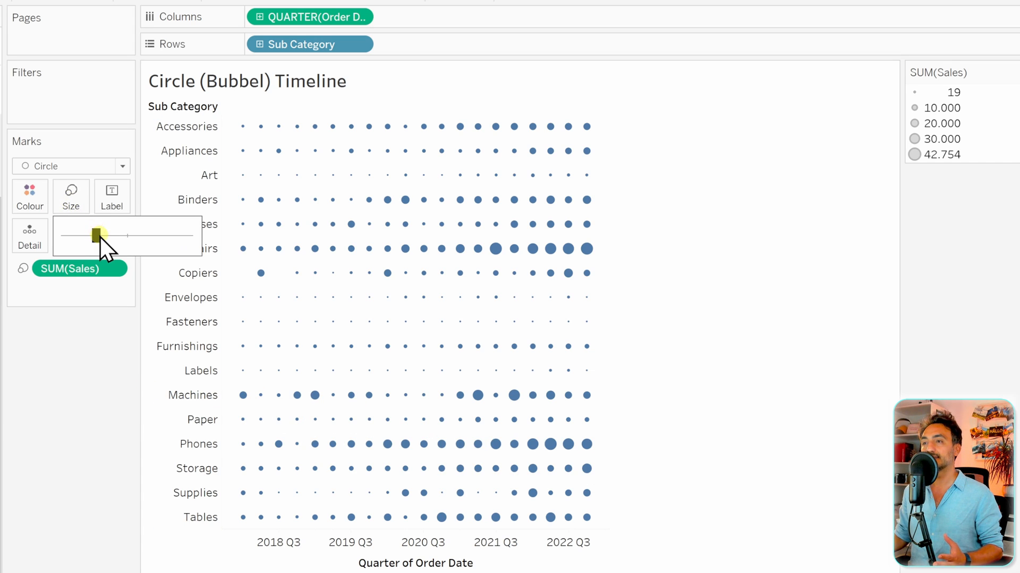
# - Enlarge the circles with the Size slider, then nudge them slightly smaller
pyautogui.moveTo(97, 236); pyautogui.dragTo(135, 236)
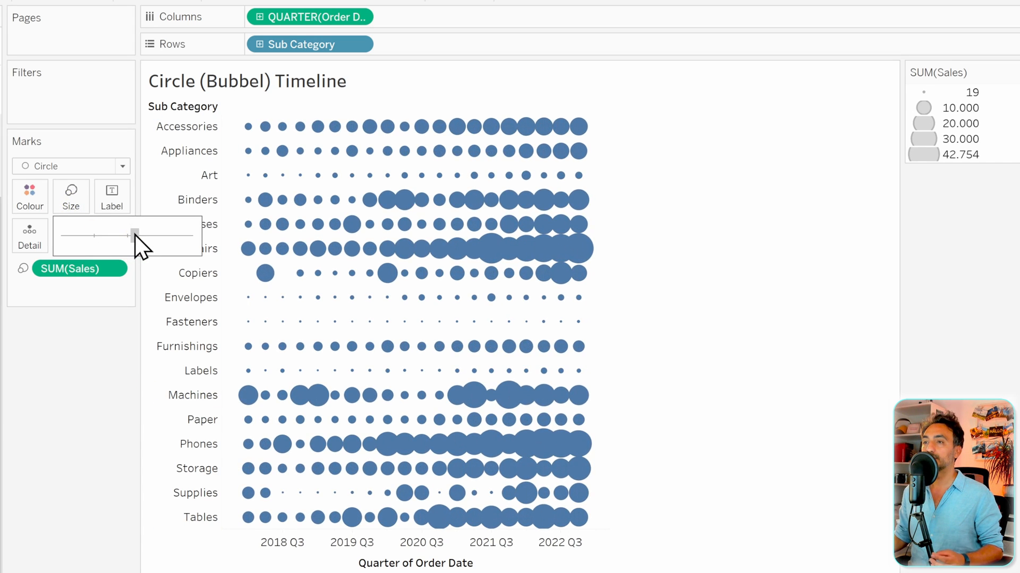
pyautogui.moveTo(135, 236); pyautogui.dragTo(125, 236)
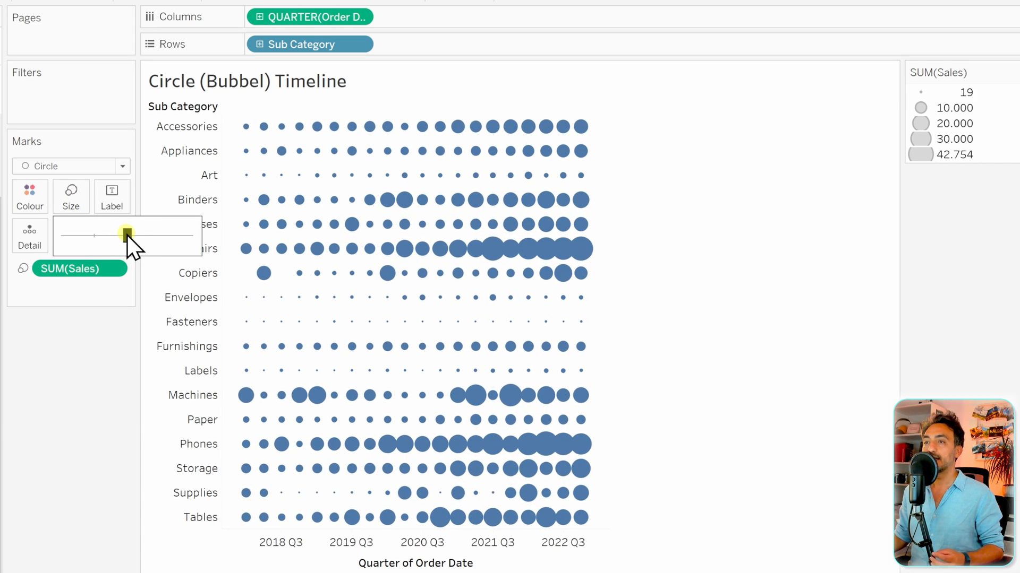
pyautogui.click(30, 195)
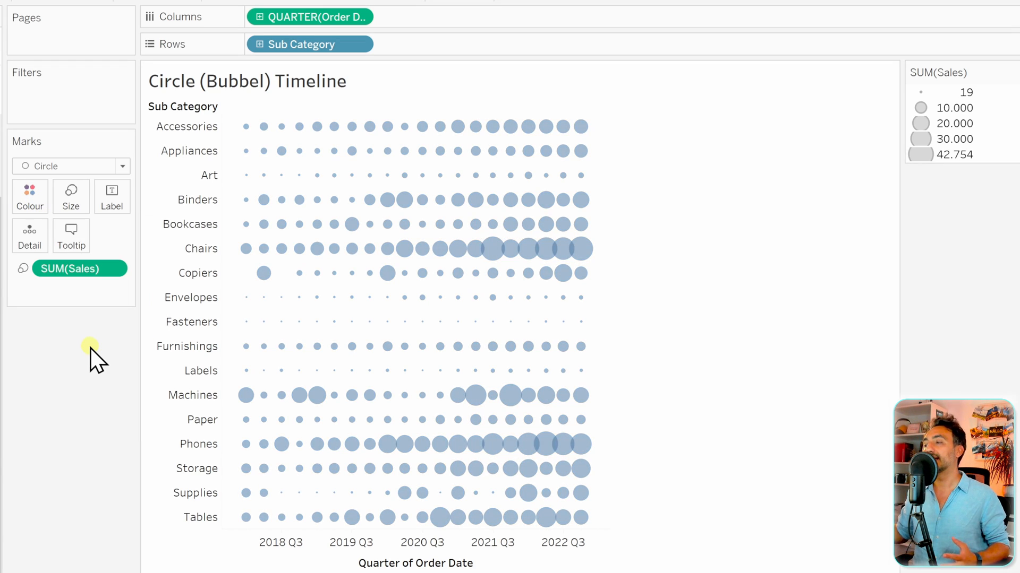
pyautogui.click(71, 269)
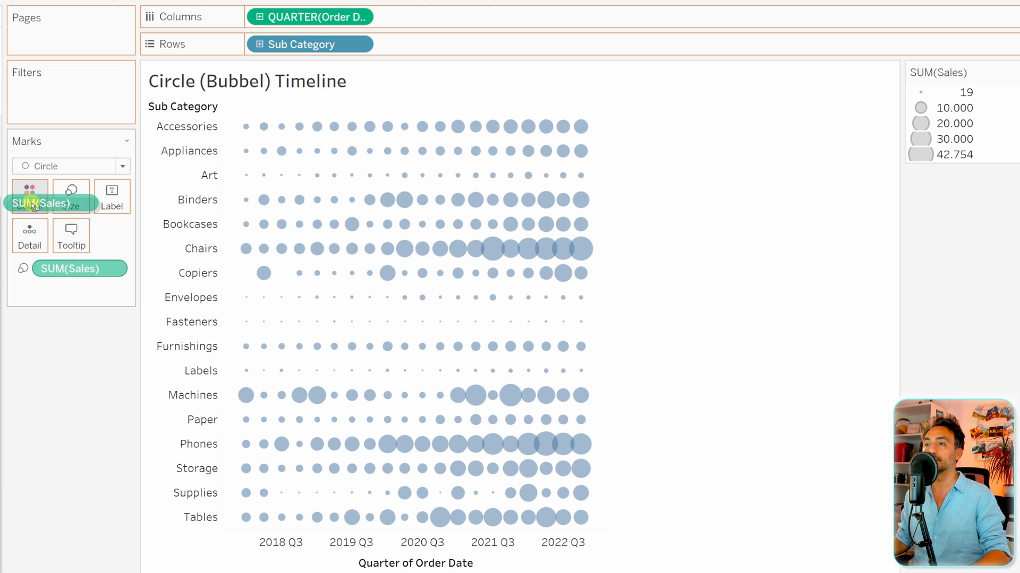
# - Shade the circles by SUM(Sales) with semi-transparent fills and outlined borders
pyautogui.click(30, 196)
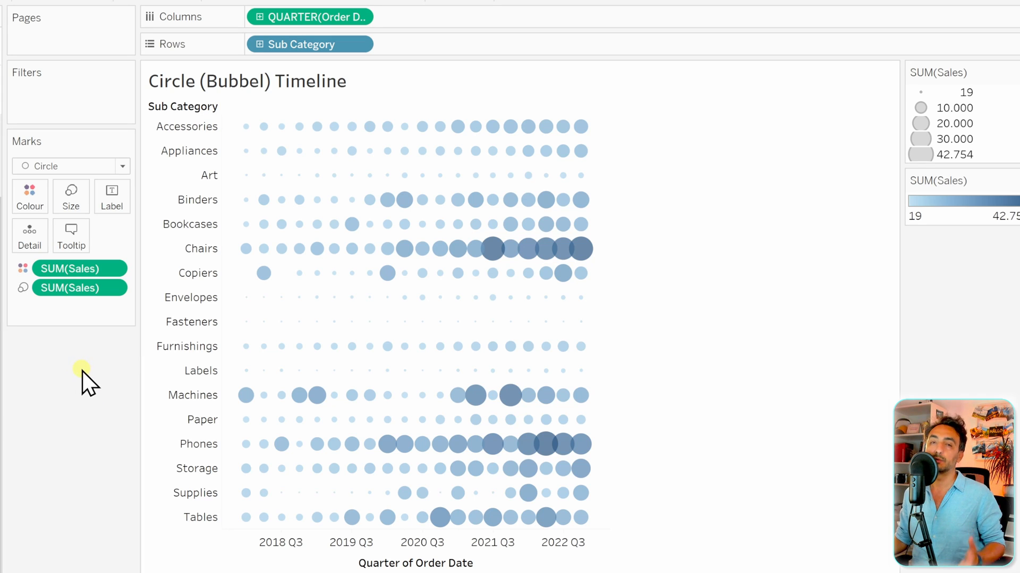
pyautogui.click(29, 197)
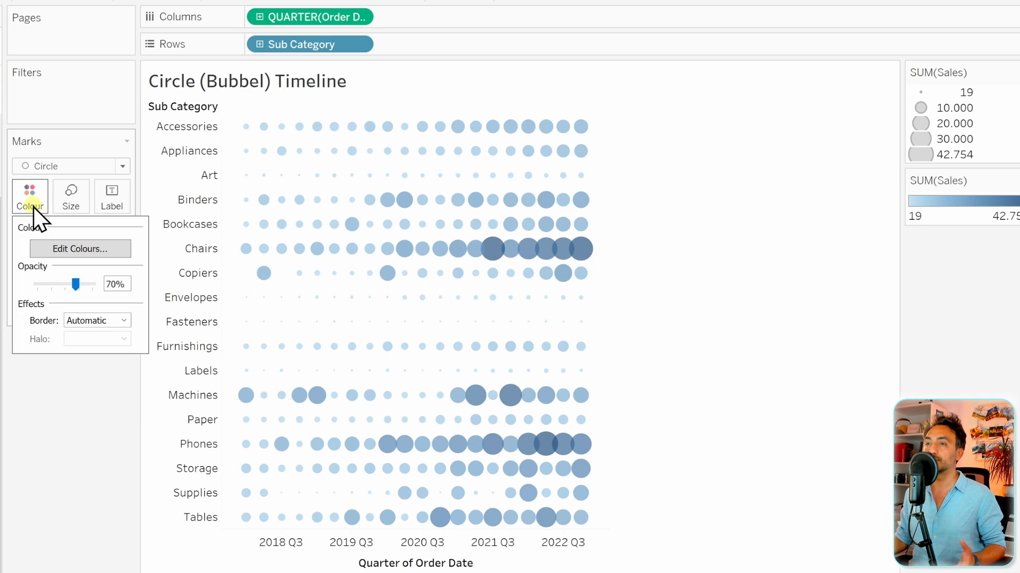
pyautogui.click(96, 321)
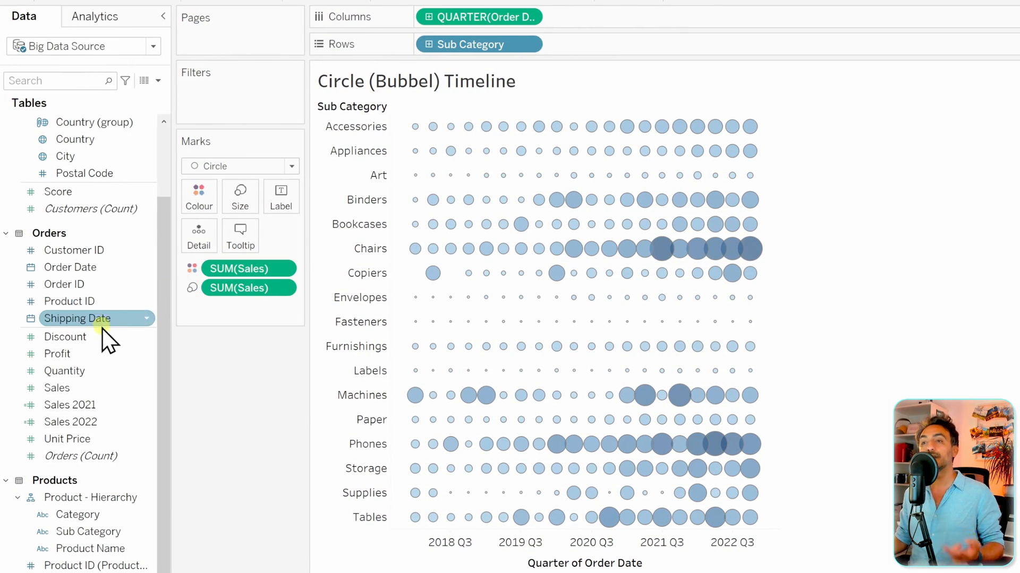
# - Replace the colour field with Profit, giving orange-to-blue shading while size keeps Sales
pyautogui.click(58, 352)
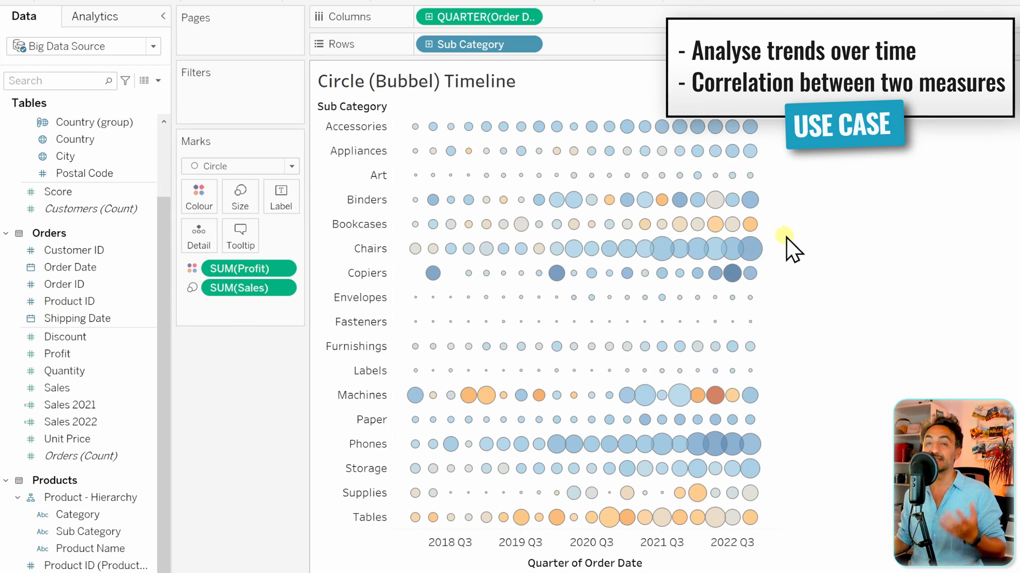
pyautogui.moveTo(845, 355)
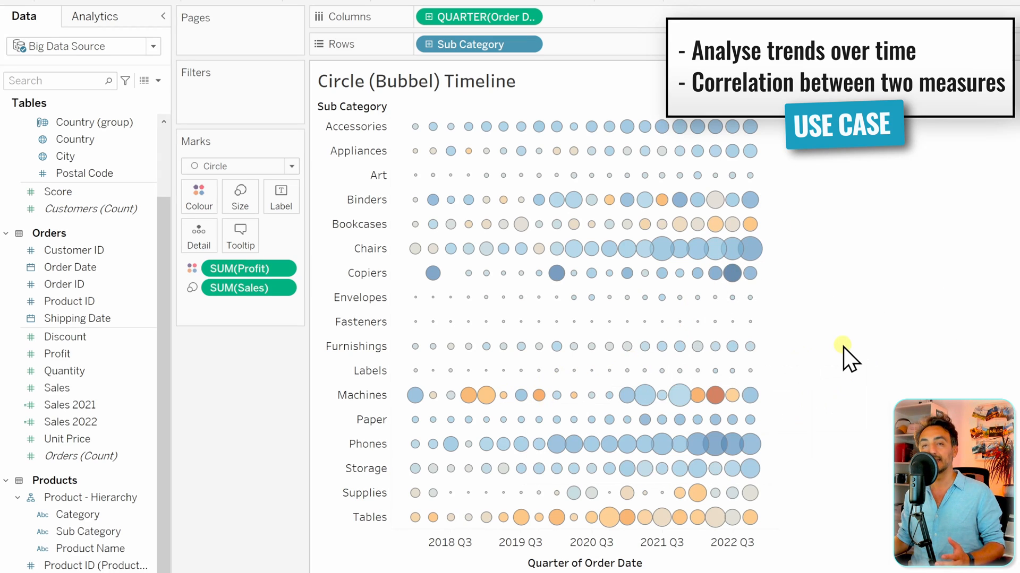